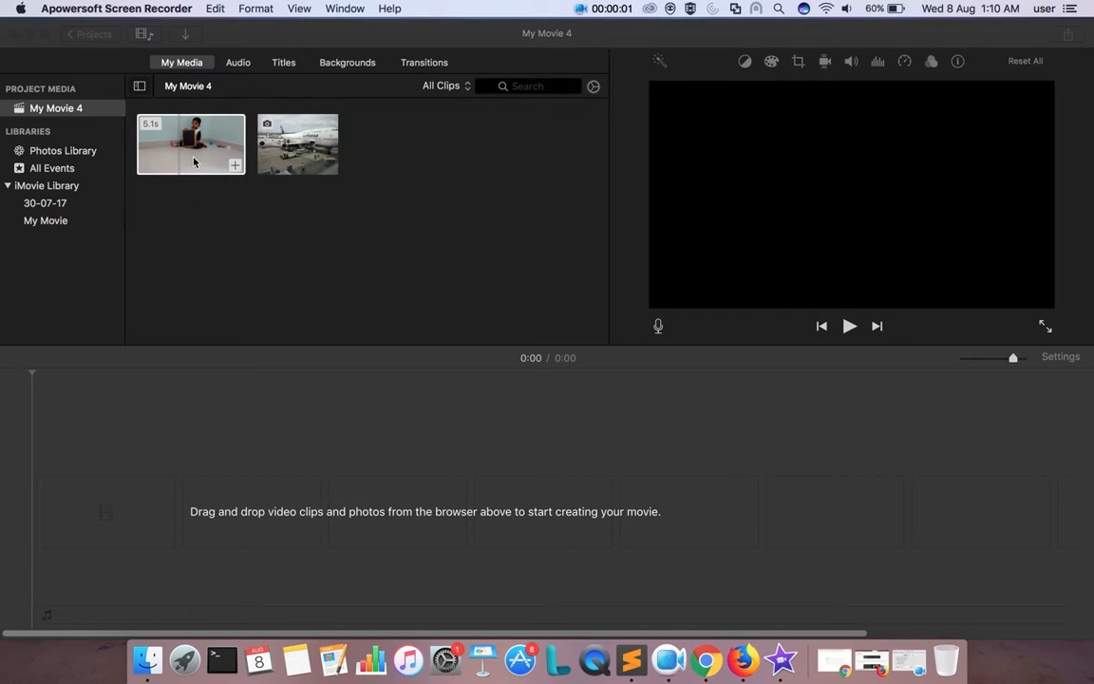
pyautogui.moveTo(296, 150)
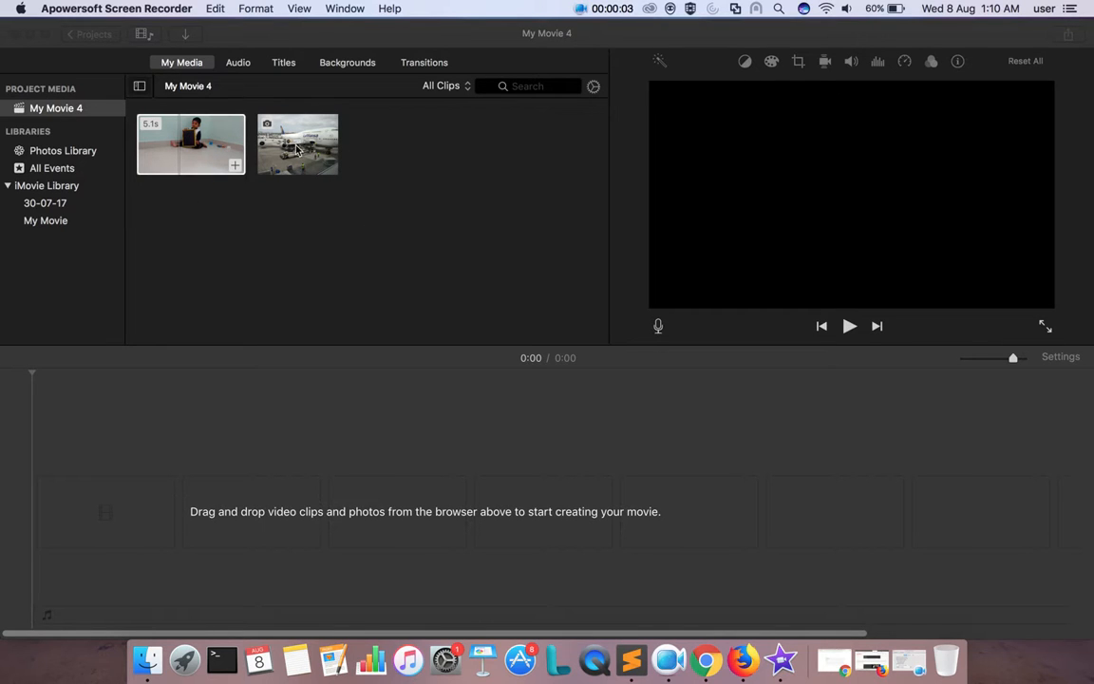
pyautogui.moveTo(247, 160)
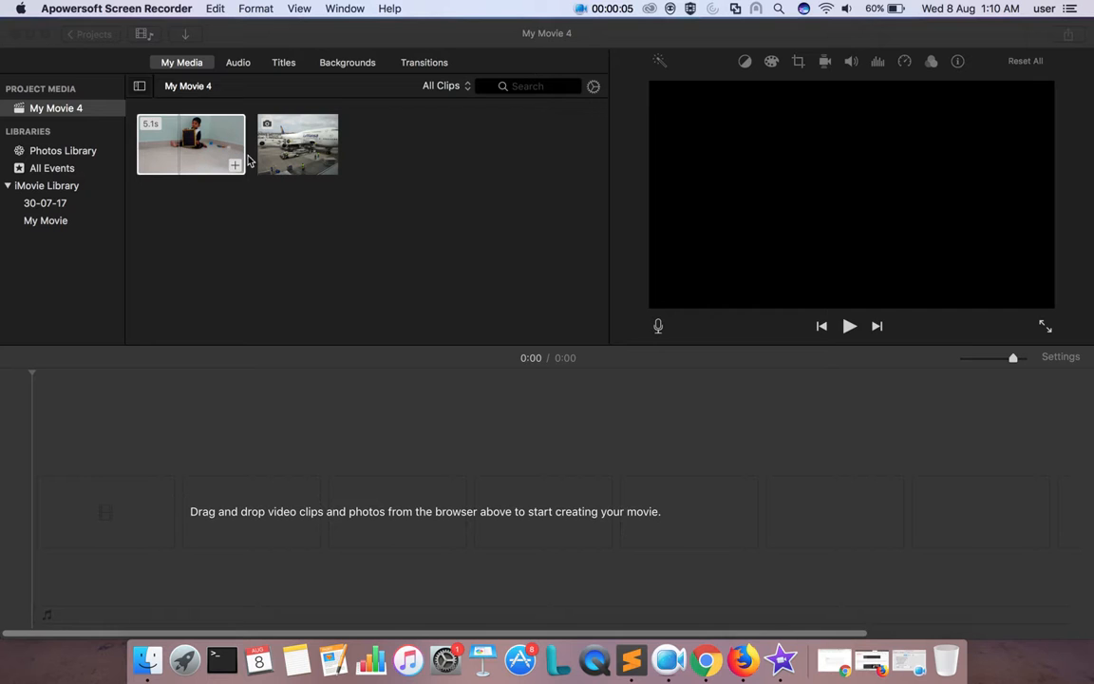
# Select the airplane photo in My Media so it shows in the viewer
pyautogui.click(296, 144)
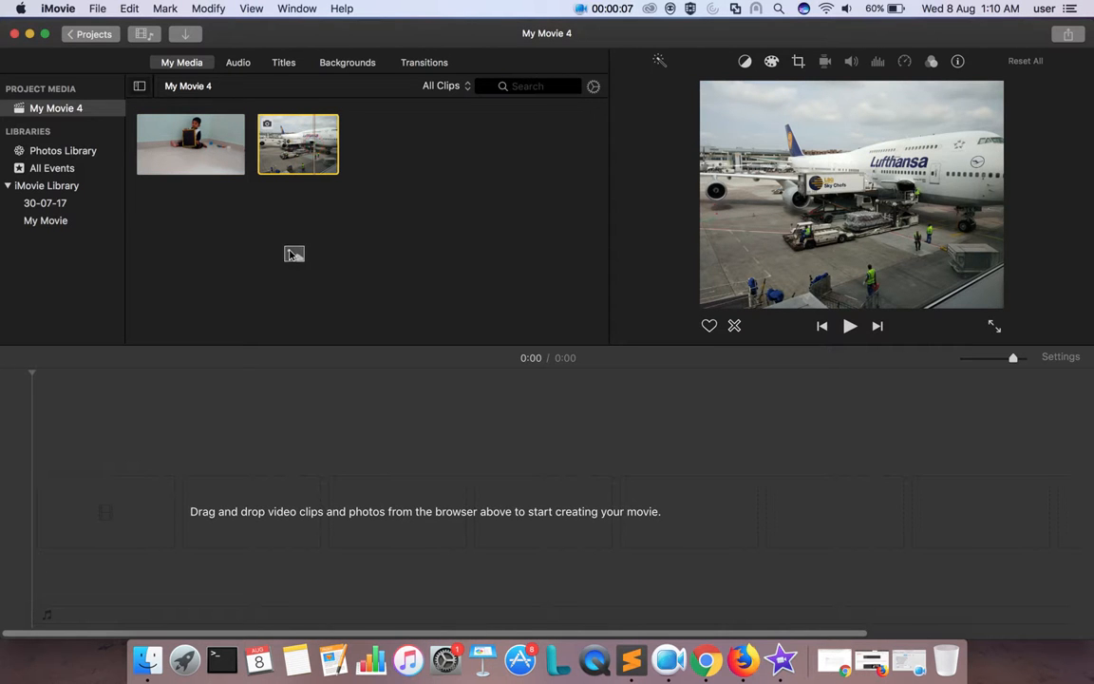
# Drop the airplane photo onto the empty timeline as a 4-second clip and scrub through it
pyautogui.moveTo(296, 144); pyautogui.dragTo(357, 498)
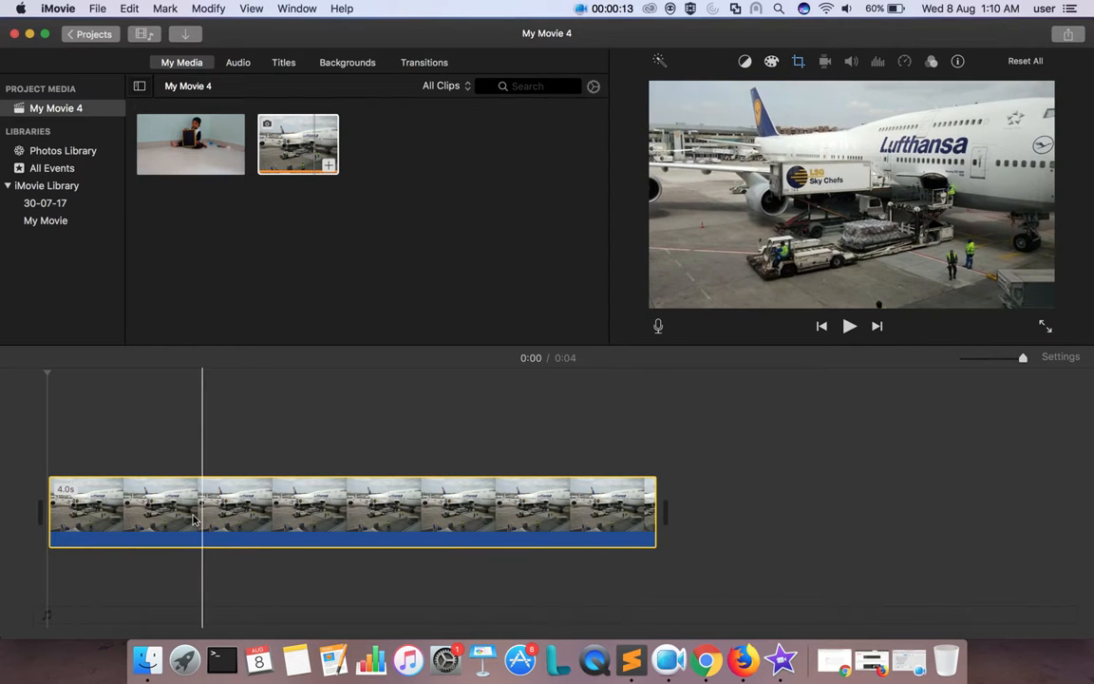
pyautogui.click(623, 541)
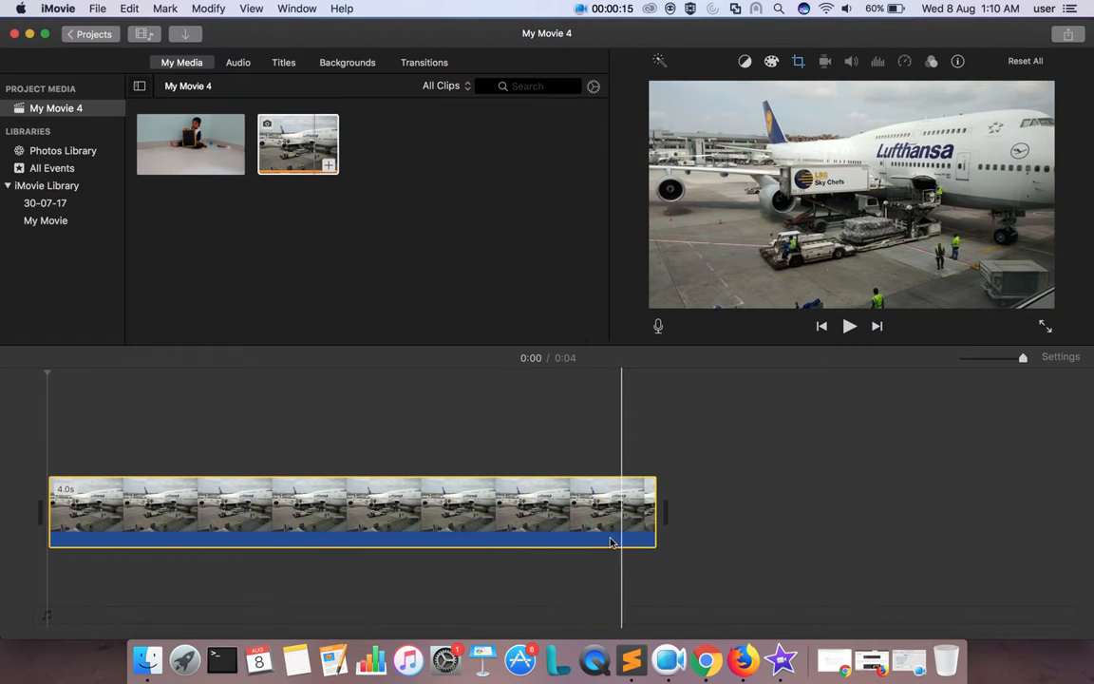
pyautogui.click(251, 536)
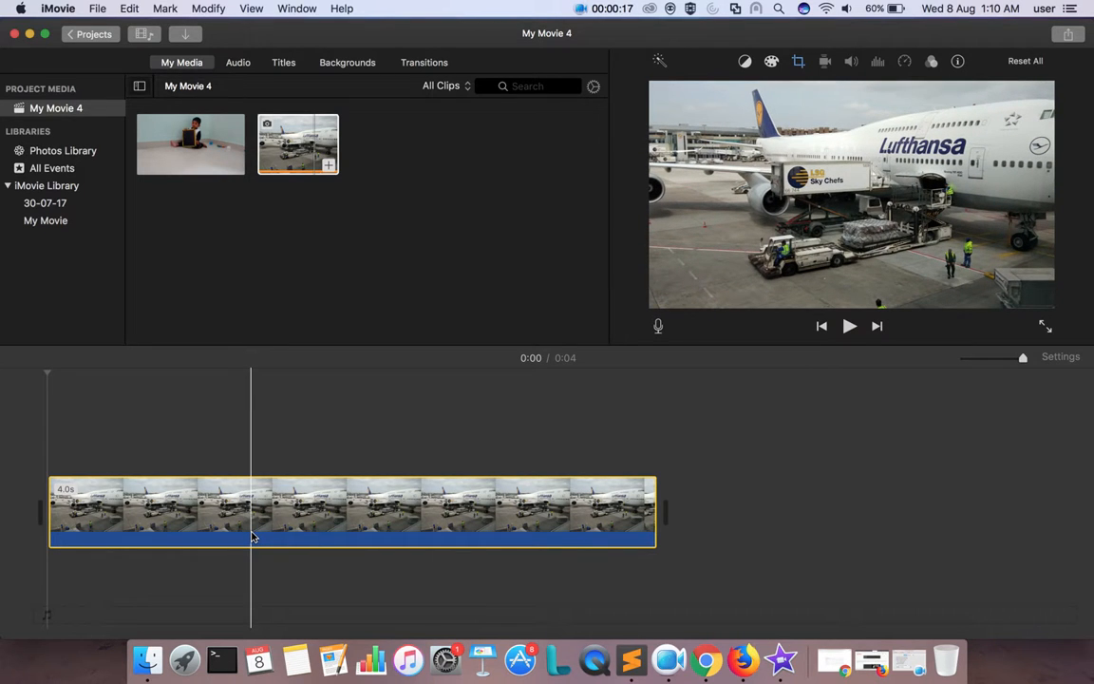
pyautogui.click(142, 448)
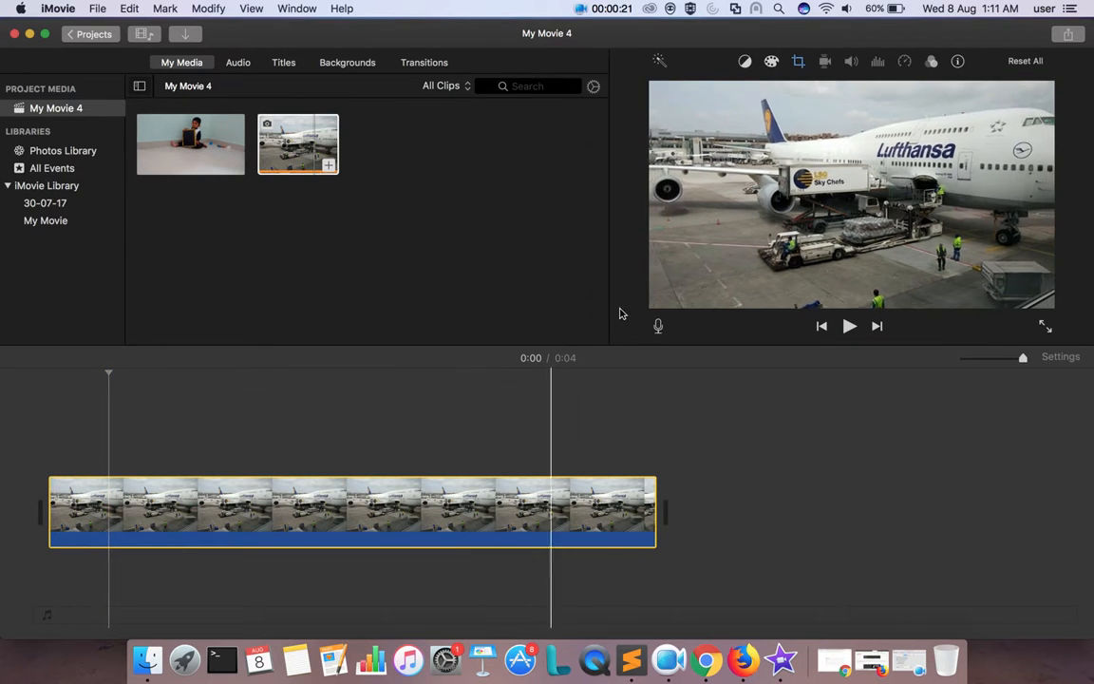
pyautogui.click(798, 61)
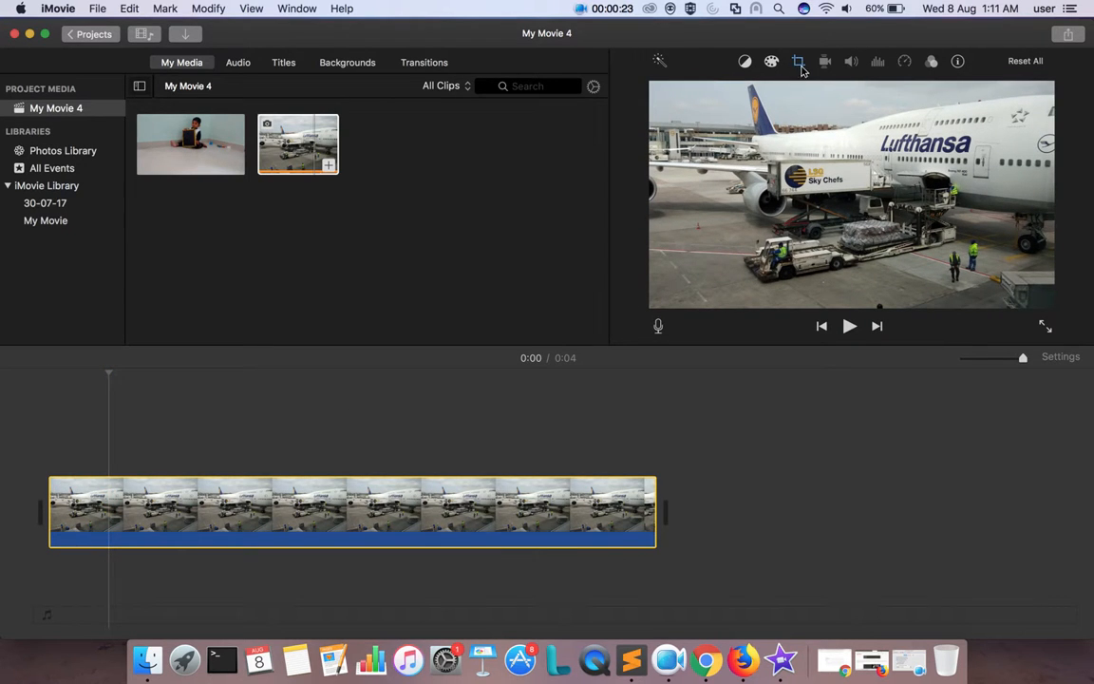
pyautogui.moveTo(798, 60)
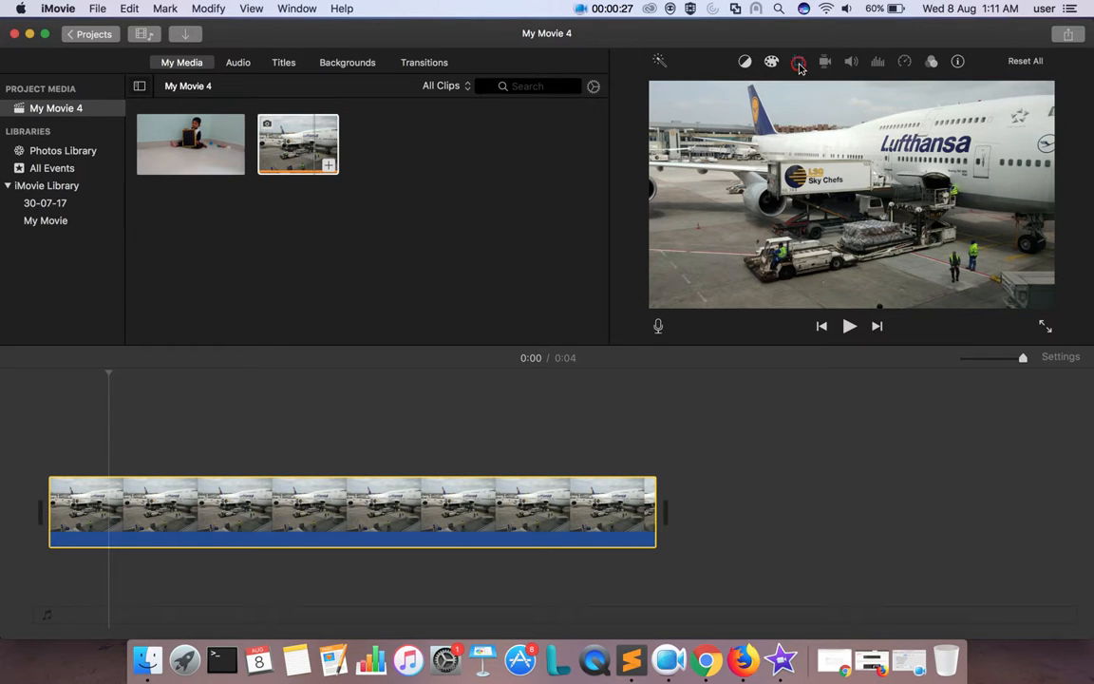
# Apply Ken Burns with the End frame shrunk and centered on the two workers by the cargo loader
pyautogui.click(798, 61)
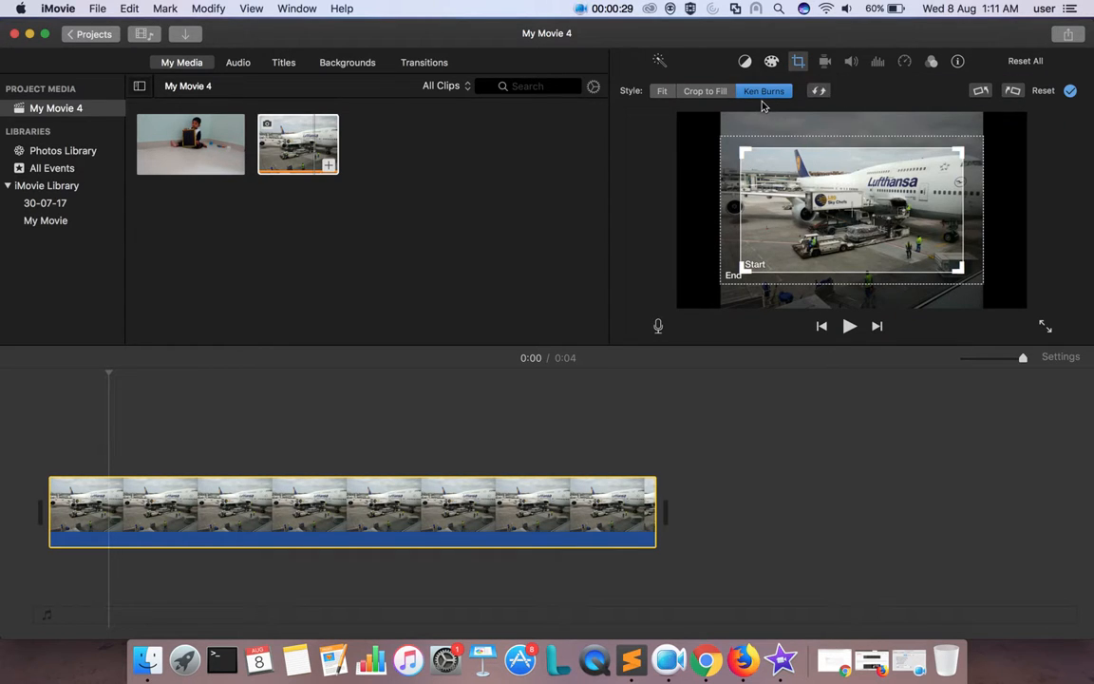
pyautogui.moveTo(750, 201)
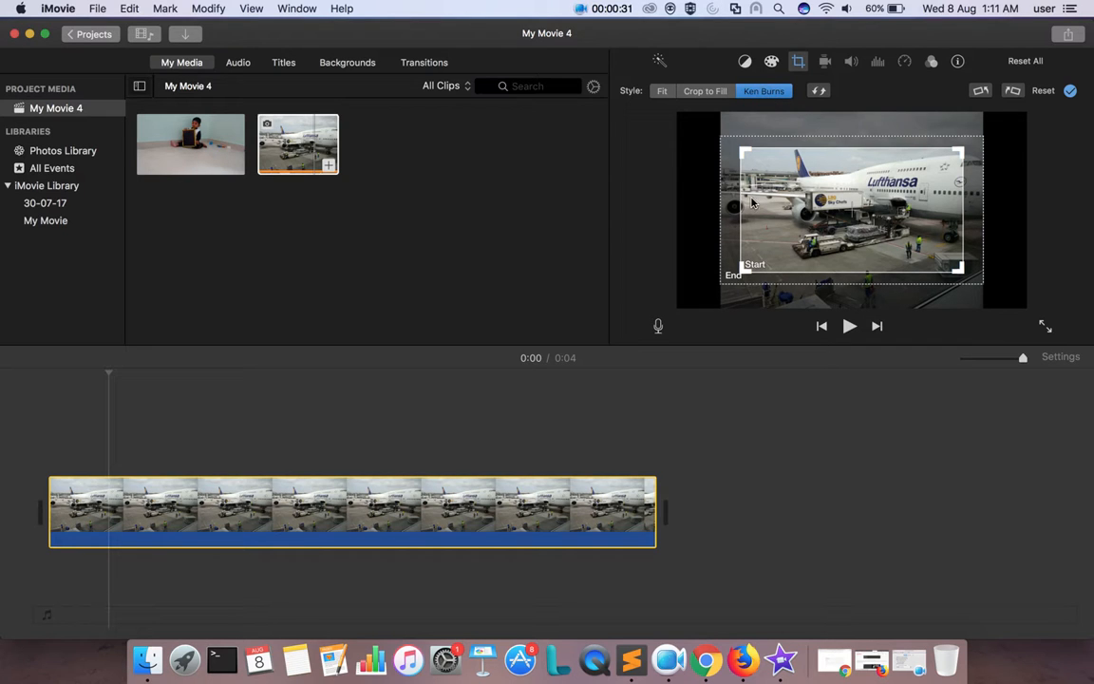
pyautogui.moveTo(779, 102)
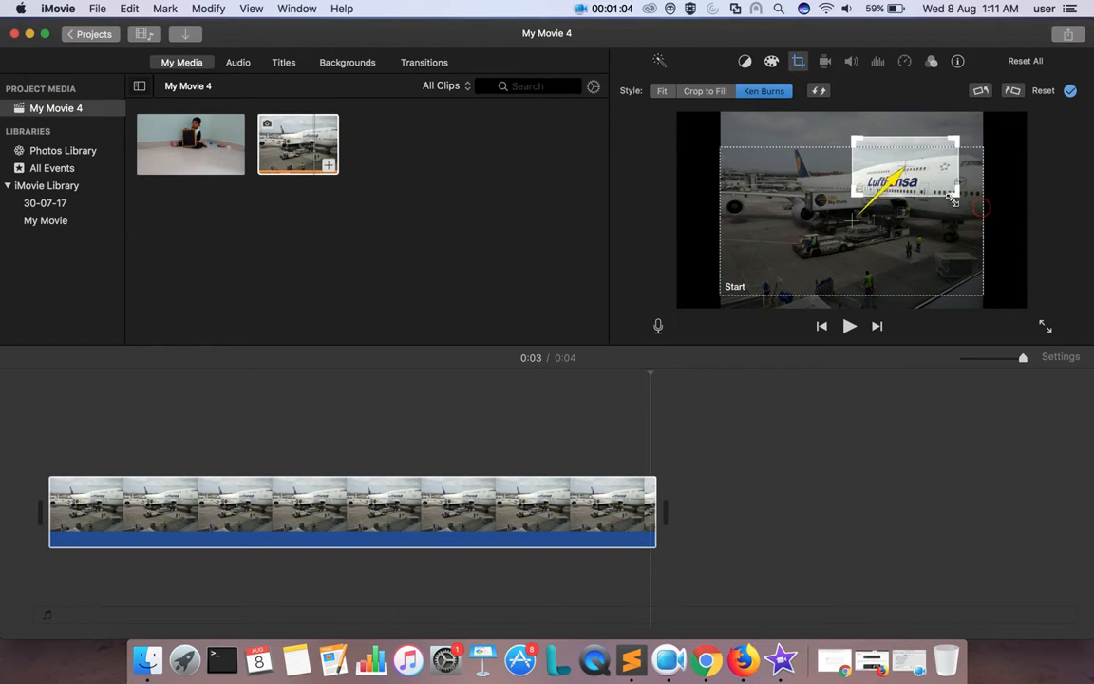
pyautogui.moveTo(953, 202); pyautogui.dragTo(896, 250)
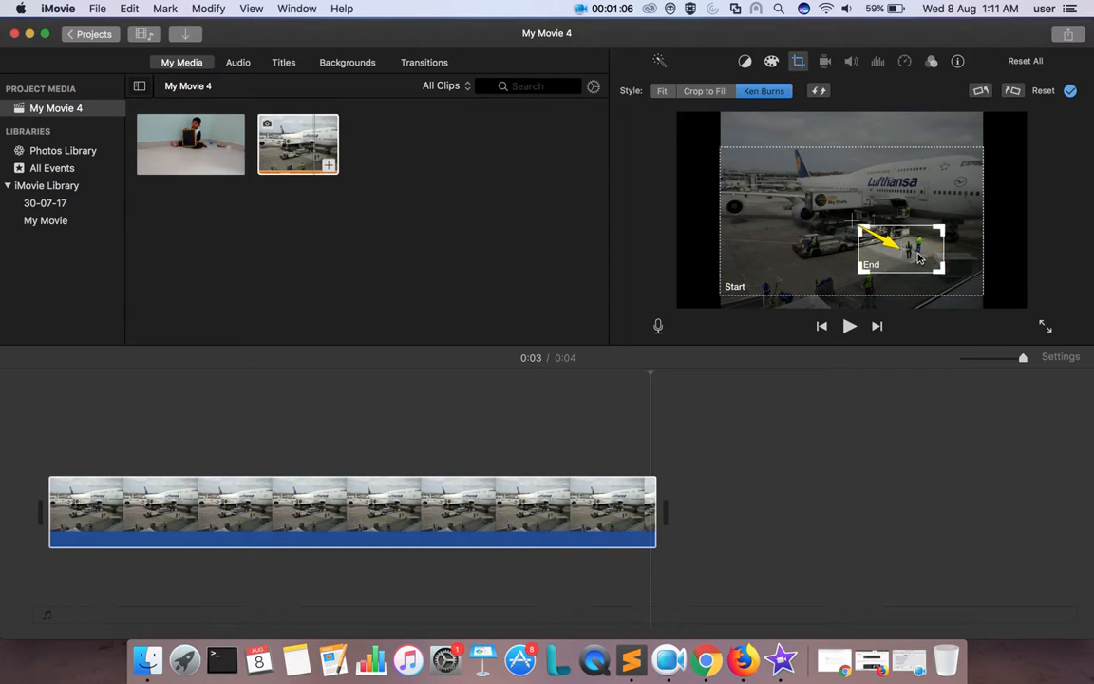
pyautogui.moveTo(915, 258); pyautogui.dragTo(858, 269)
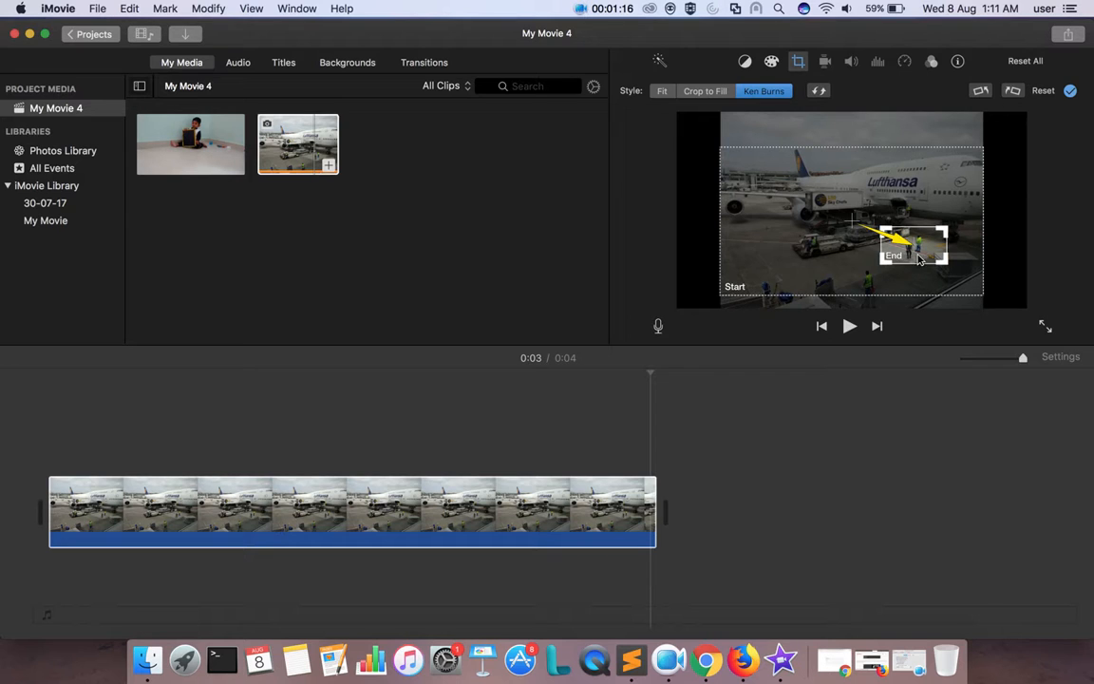
pyautogui.moveTo(728, 302)
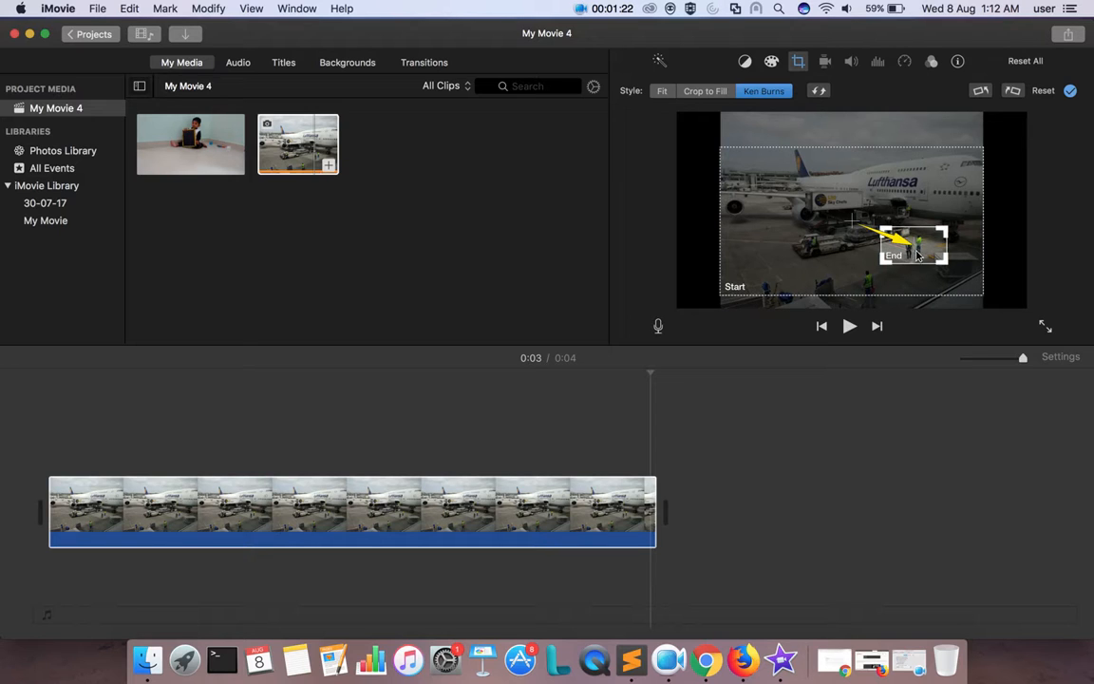
pyautogui.moveTo(744, 344)
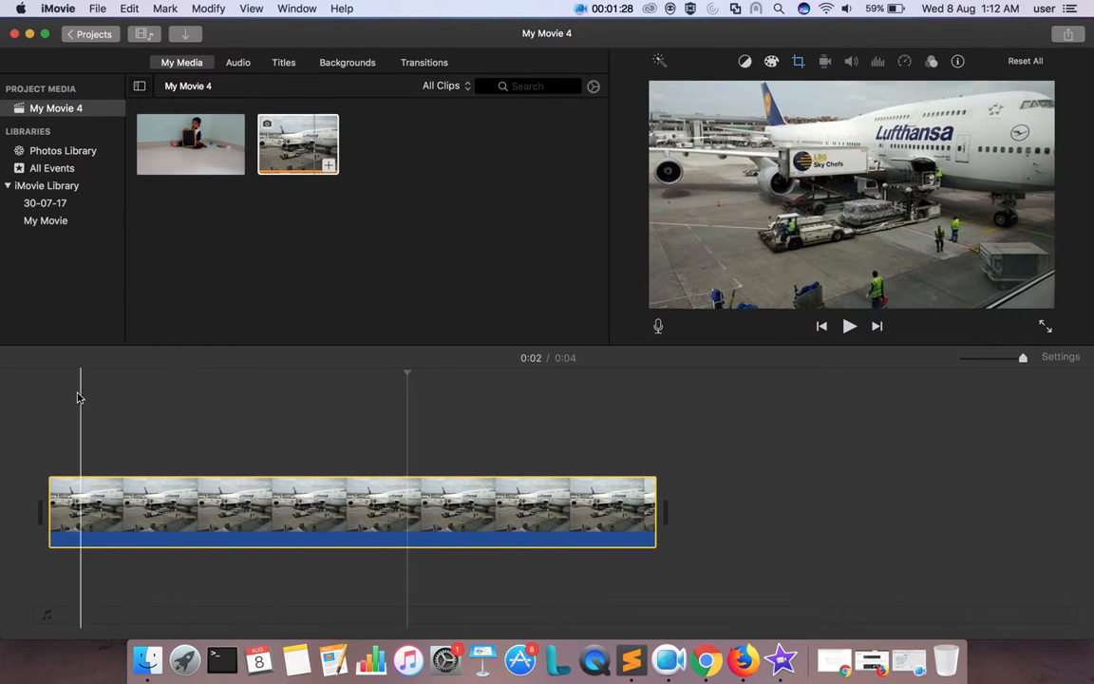
# Replay the airplane clip several times to confirm the zoom, then select the child video
pyautogui.click(46, 370)
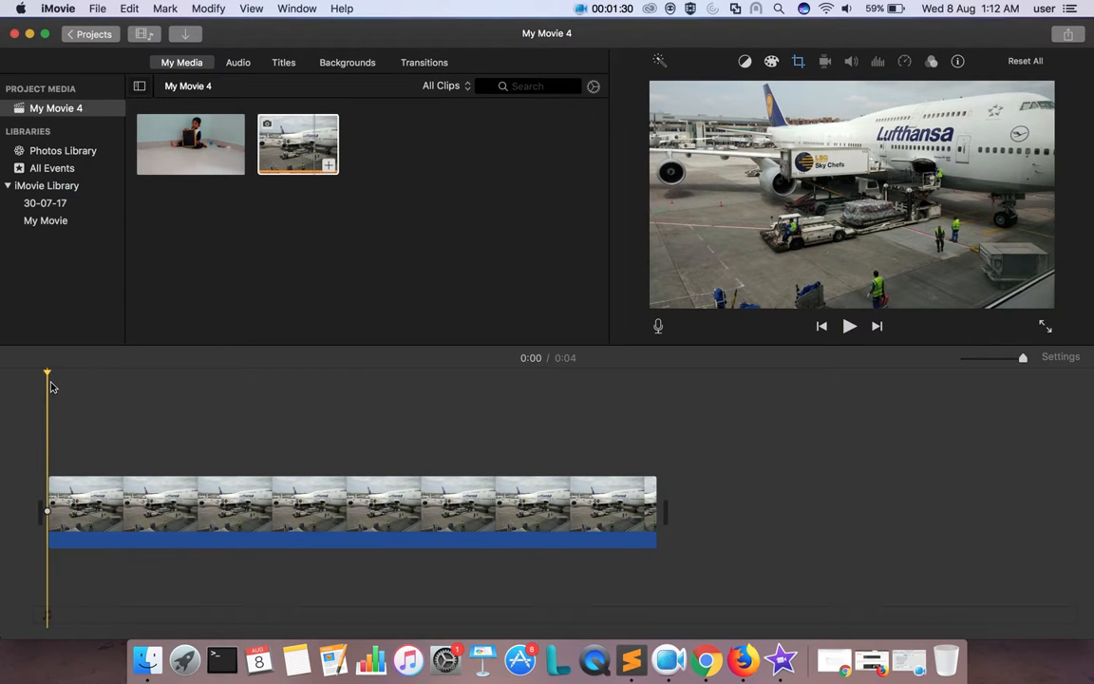
pyautogui.click(849, 326)
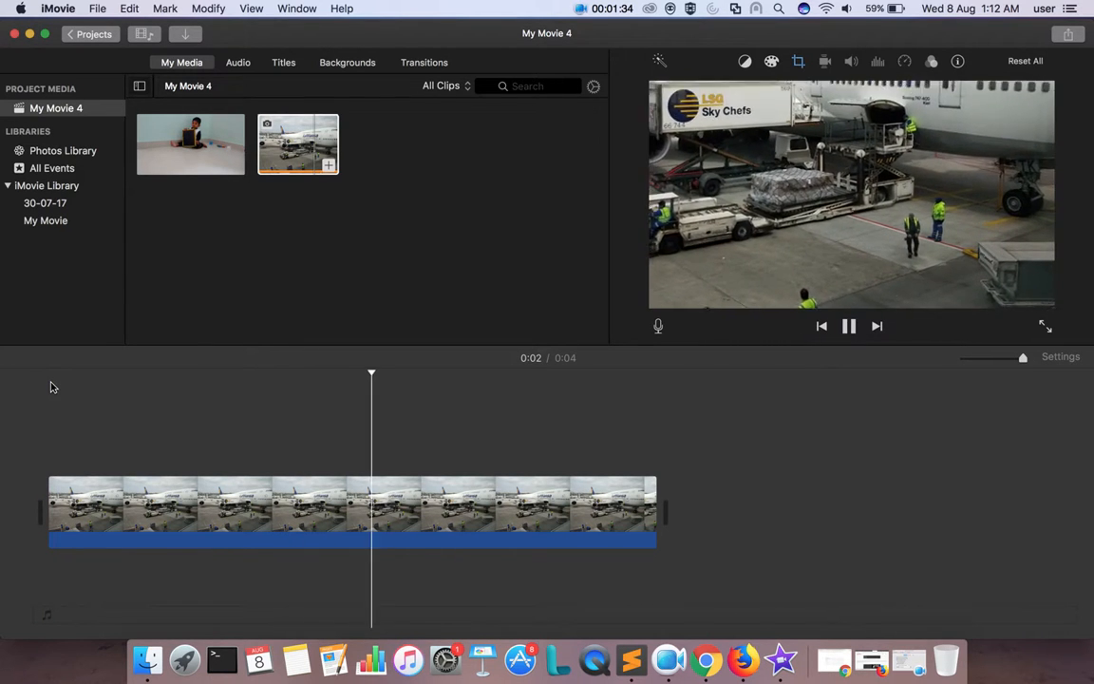
pyautogui.click(847, 326)
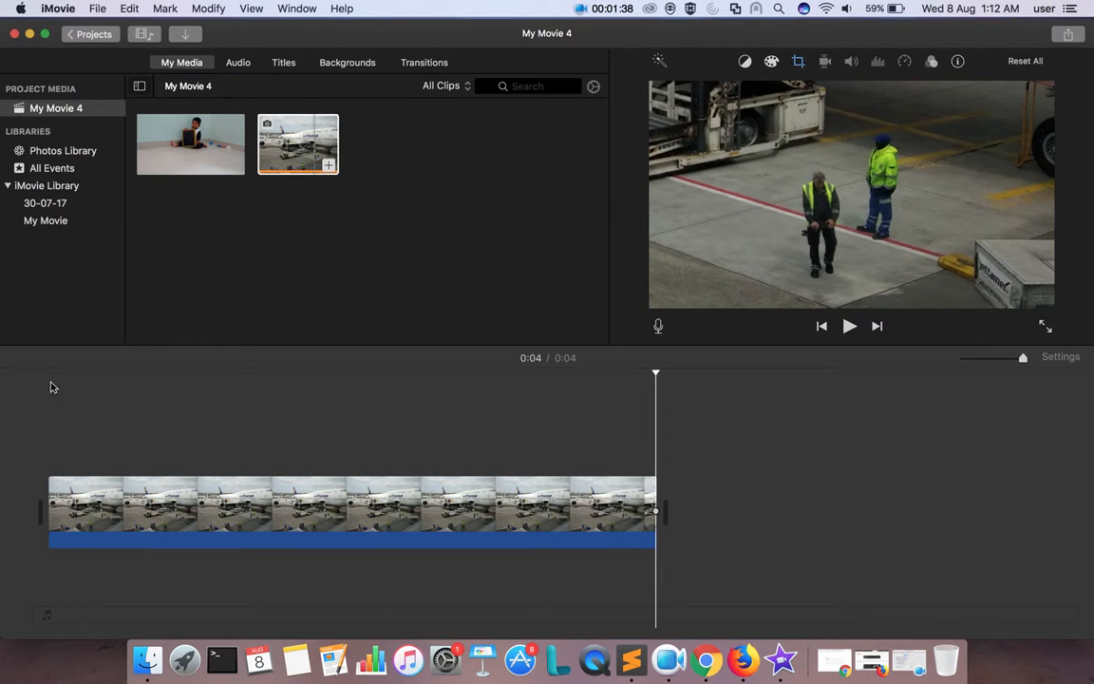
pyautogui.click(848, 327)
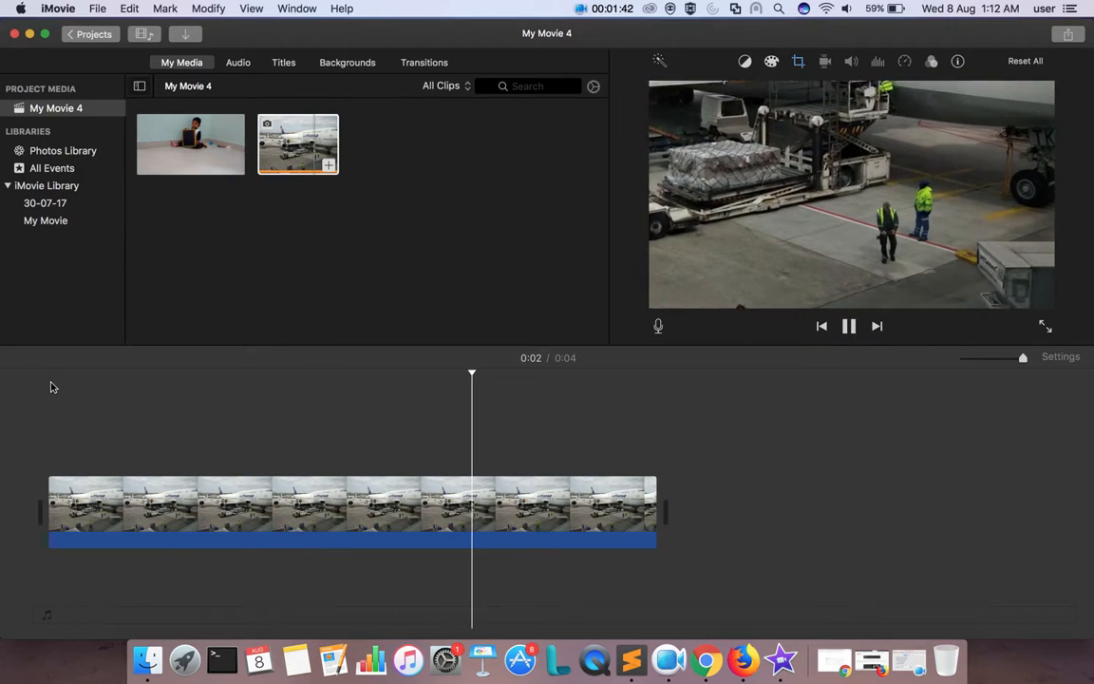
pyautogui.click(847, 327)
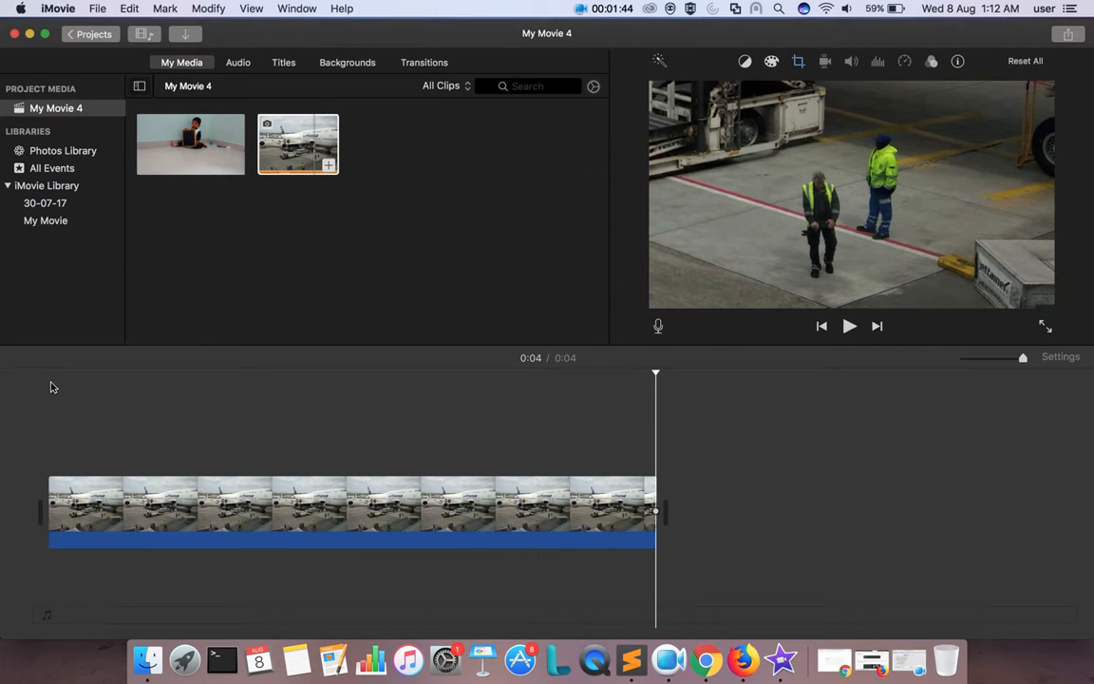
pyautogui.click(211, 157)
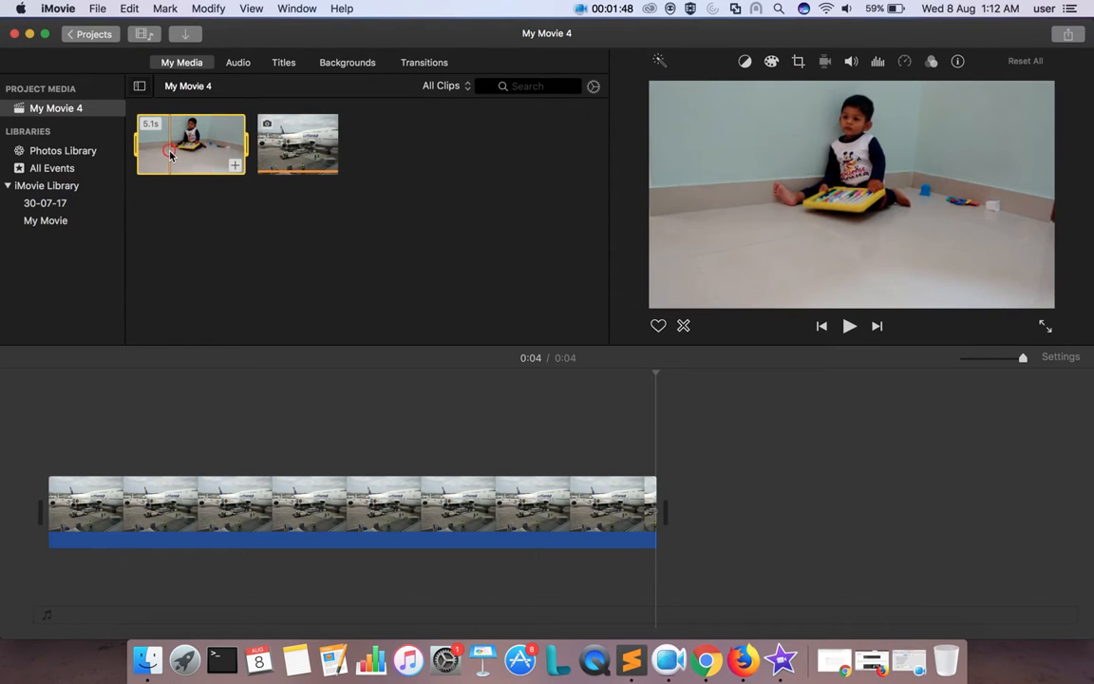
# Append the child video after the airplane clip and bring up its cropping controls
pyautogui.moveTo(190, 142); pyautogui.dragTo(874, 494)
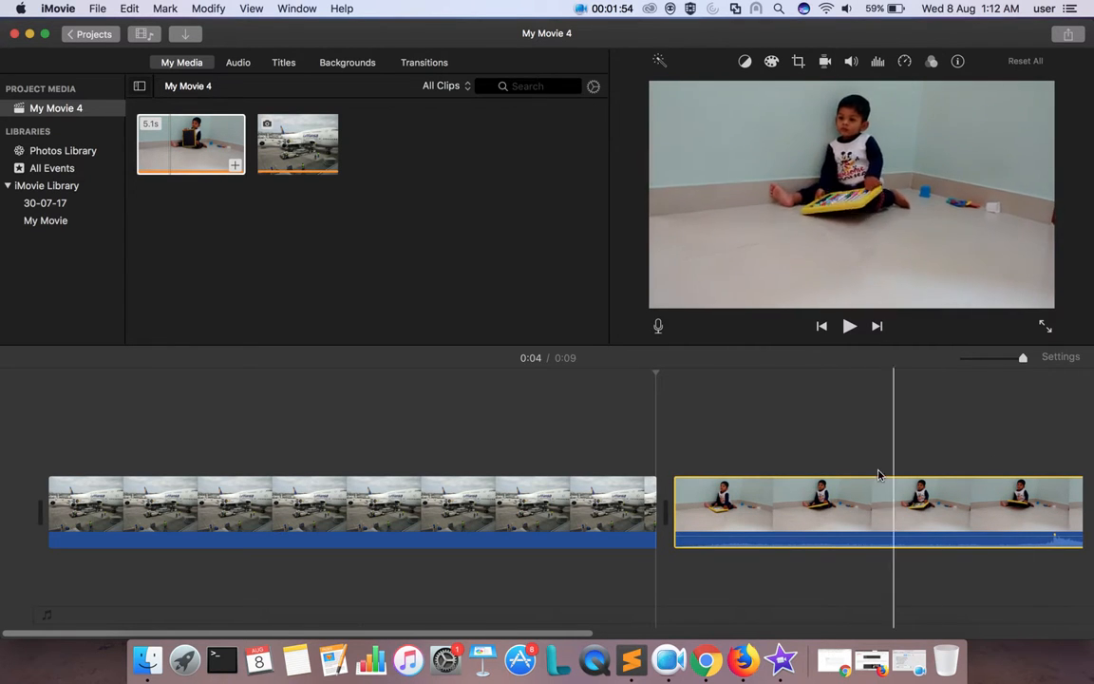
pyautogui.click(797, 513)
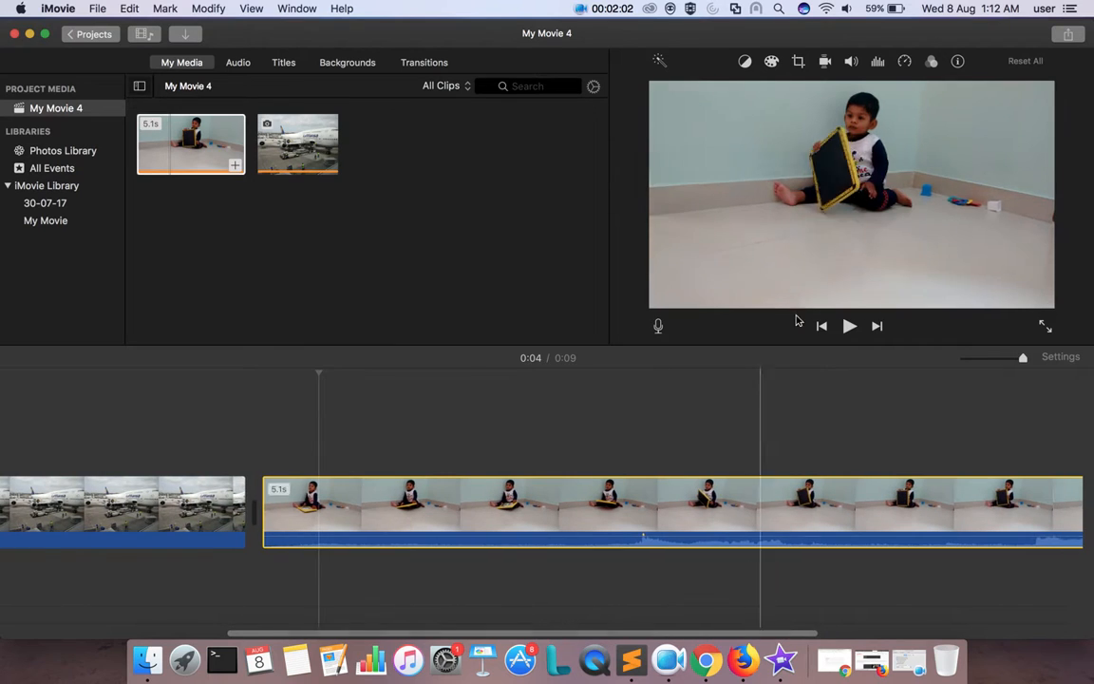
pyautogui.click(797, 61)
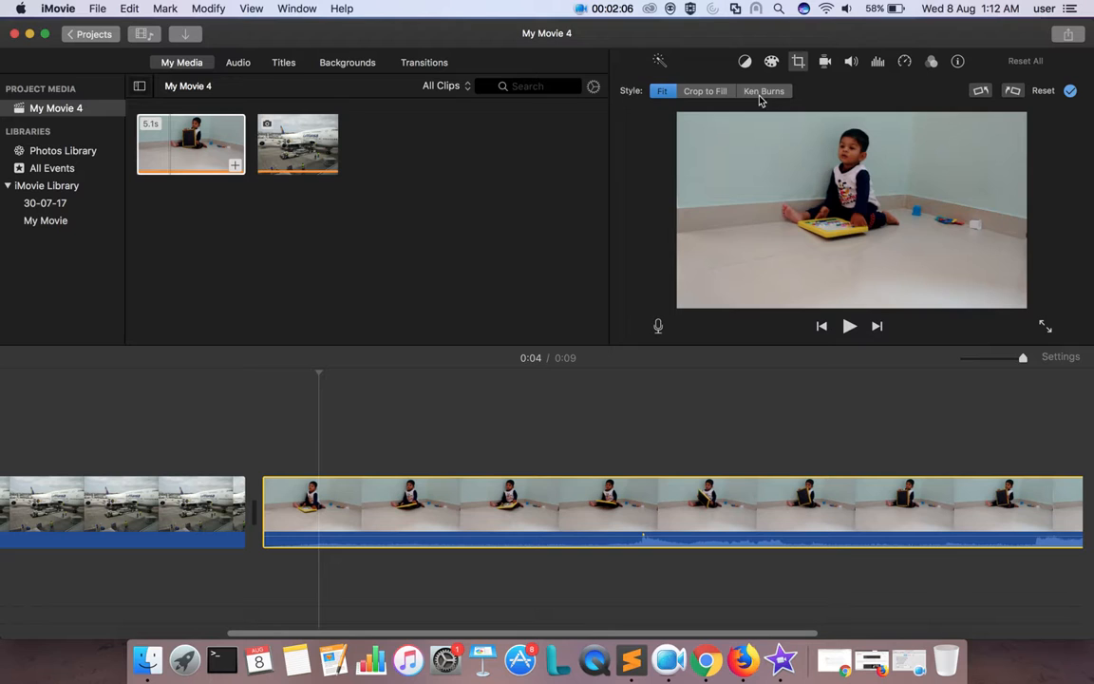
# Set Ken Burns with the End frame tightened on the boy at the right and apply it
pyautogui.click(764, 91)
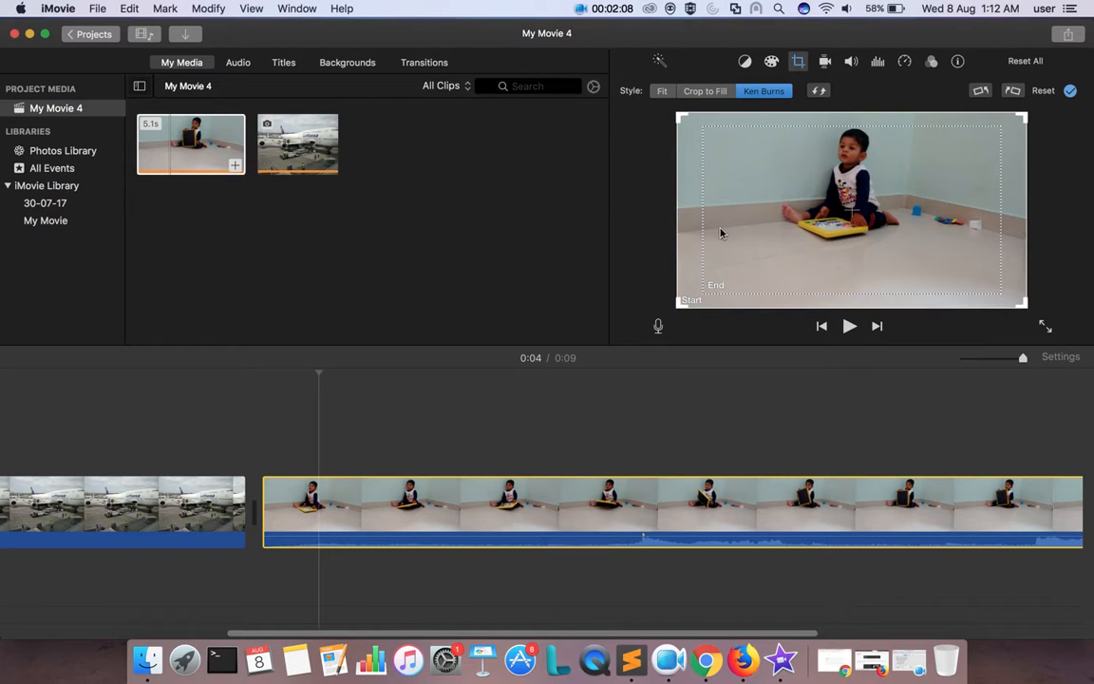
pyautogui.moveTo(681, 312)
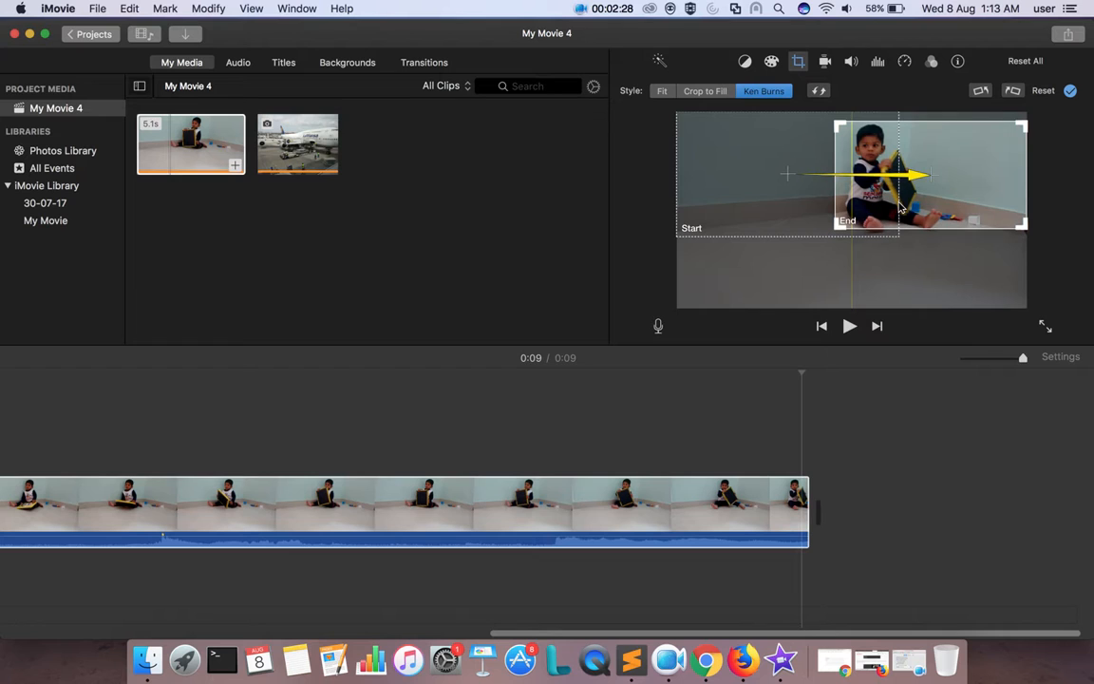
pyautogui.moveTo(896, 174); pyautogui.dragTo(896, 186)
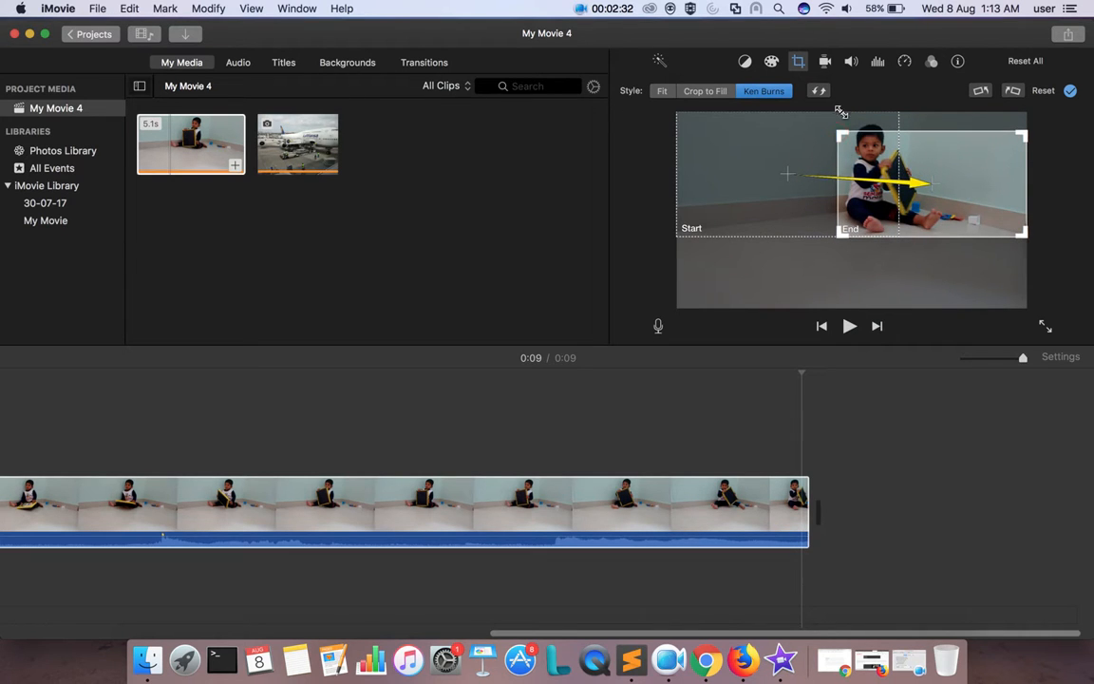
pyautogui.click(819, 91)
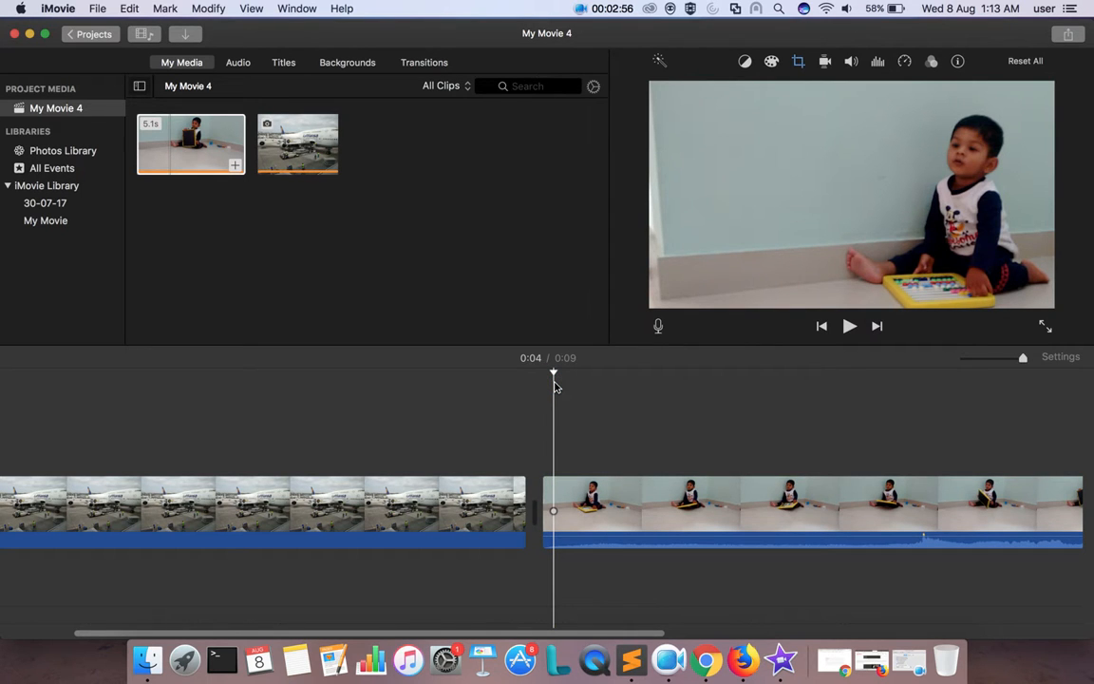
pyautogui.click(848, 327)
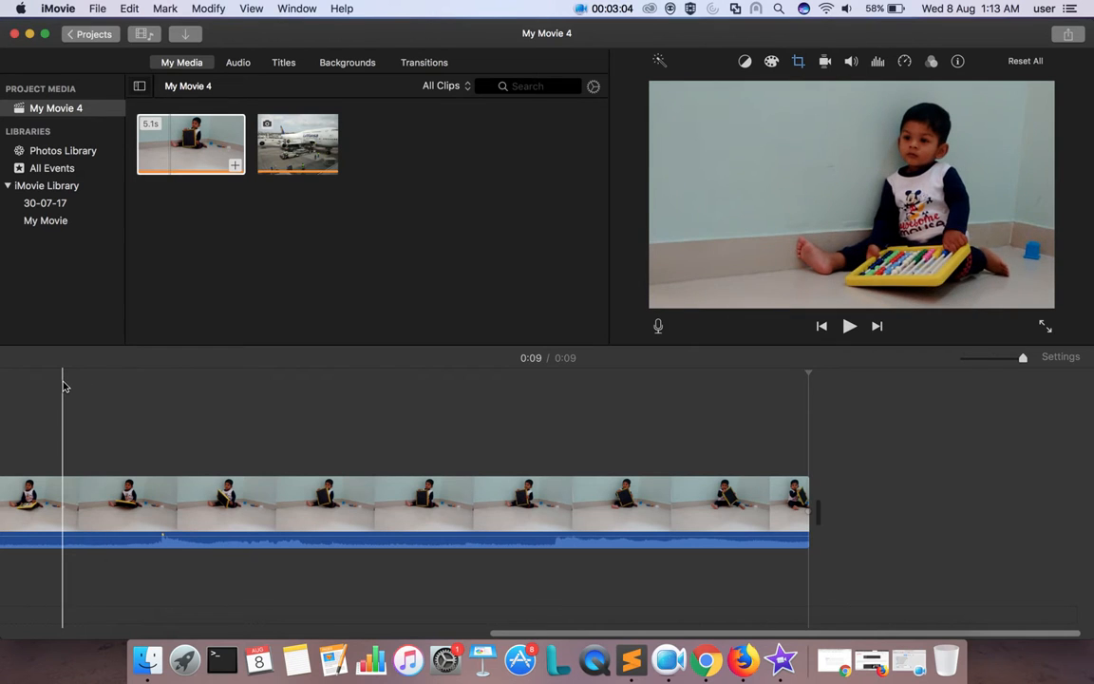
pyautogui.click(849, 326)
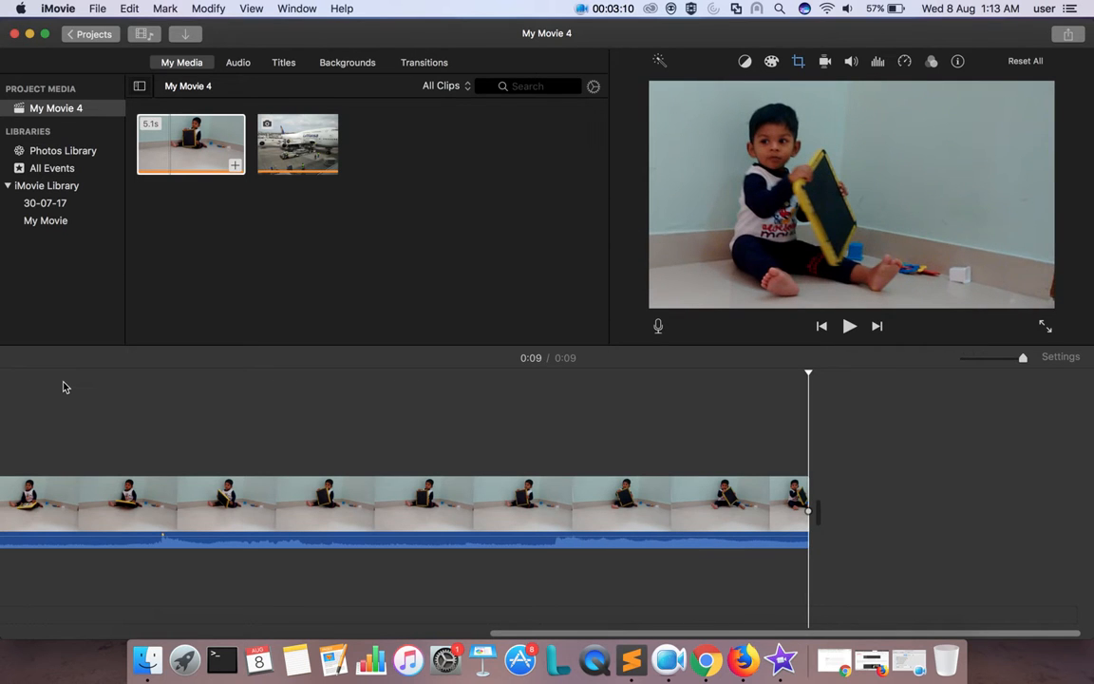
pyautogui.click(528, 486)
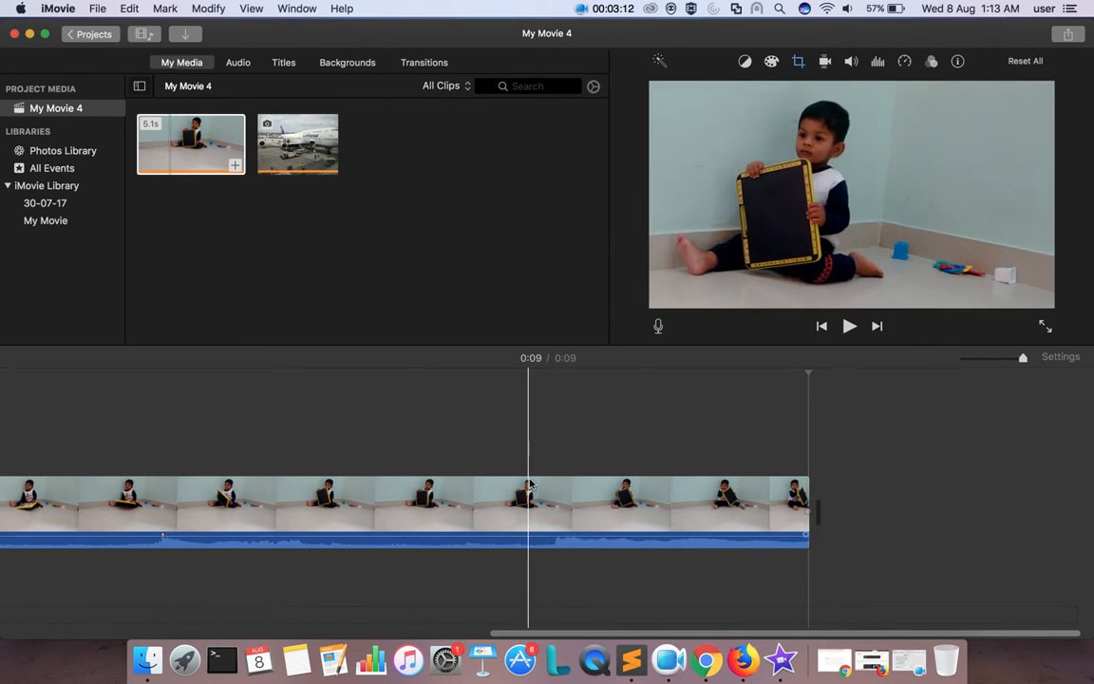